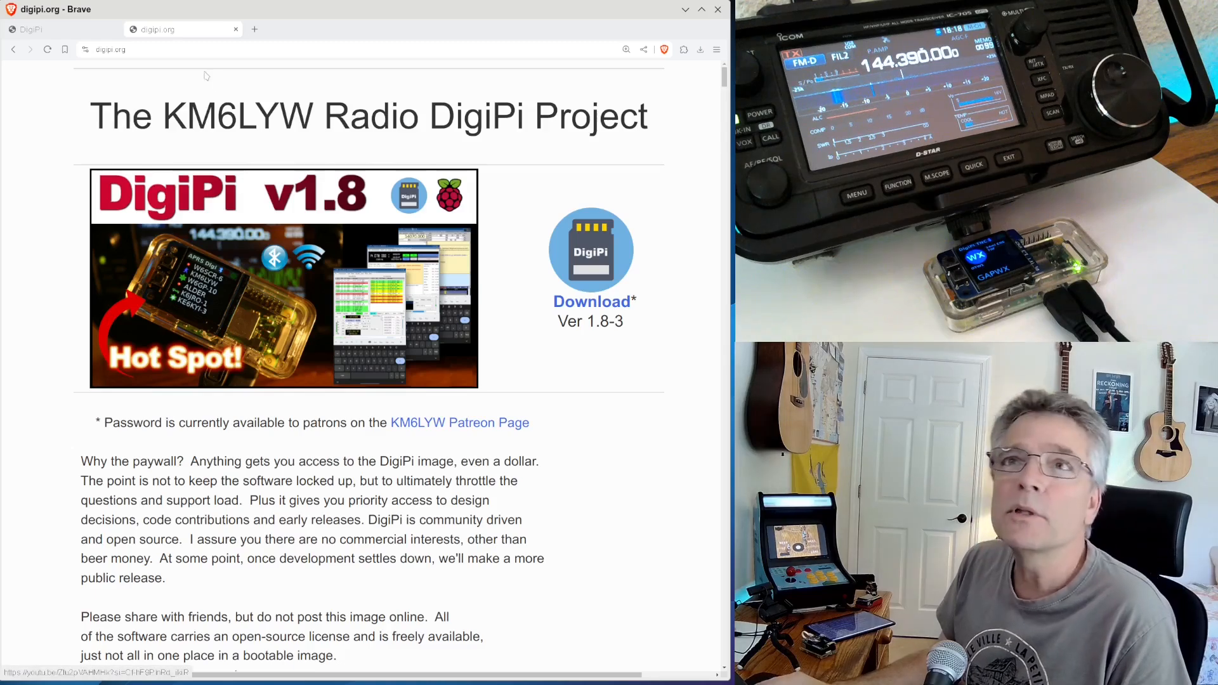
- Show the DigiPi dashboard with TNC igate and APRS Webchat on, then head to WebChat
left_click(29, 29)
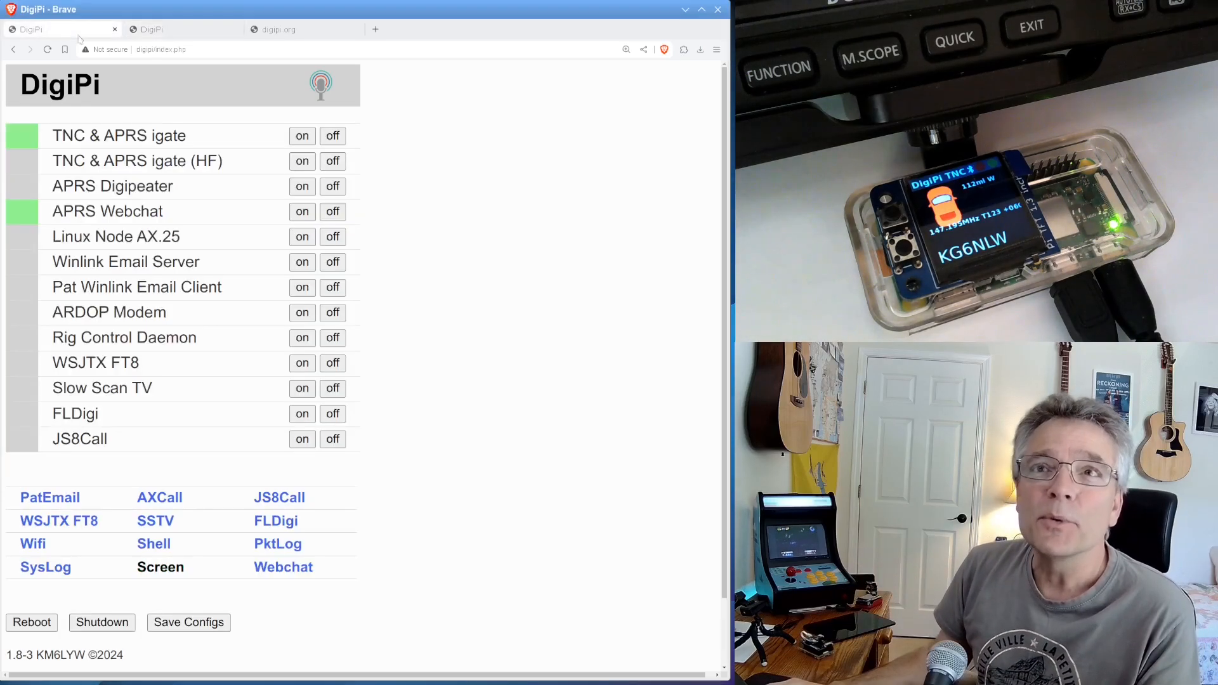
left_click(283, 567)
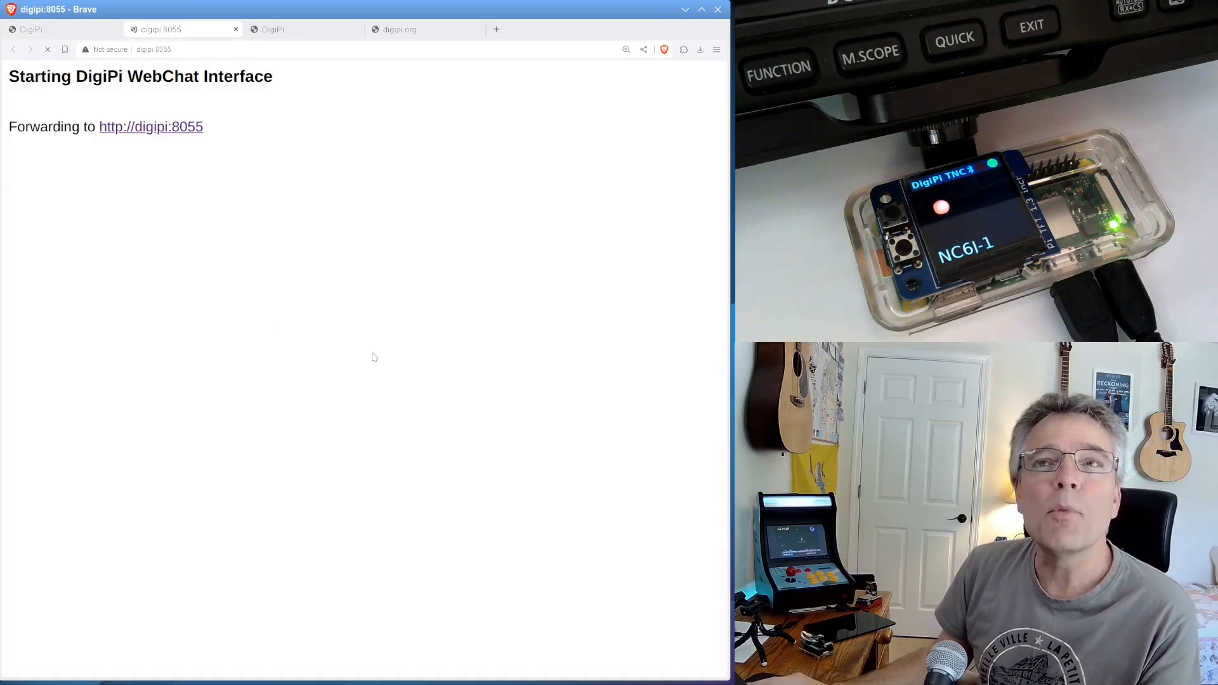
- View the WXBOT weather exchange in APRS WebChat and return to the dashboard
left_click(151, 127)
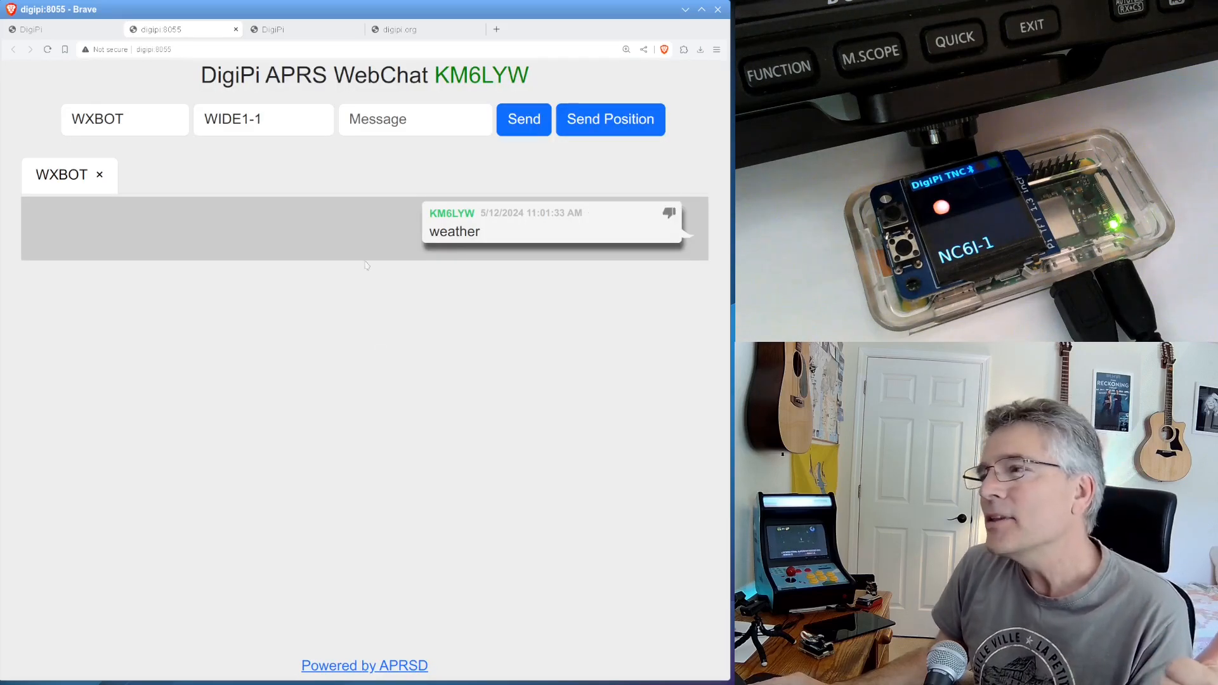
left_click(29, 29)
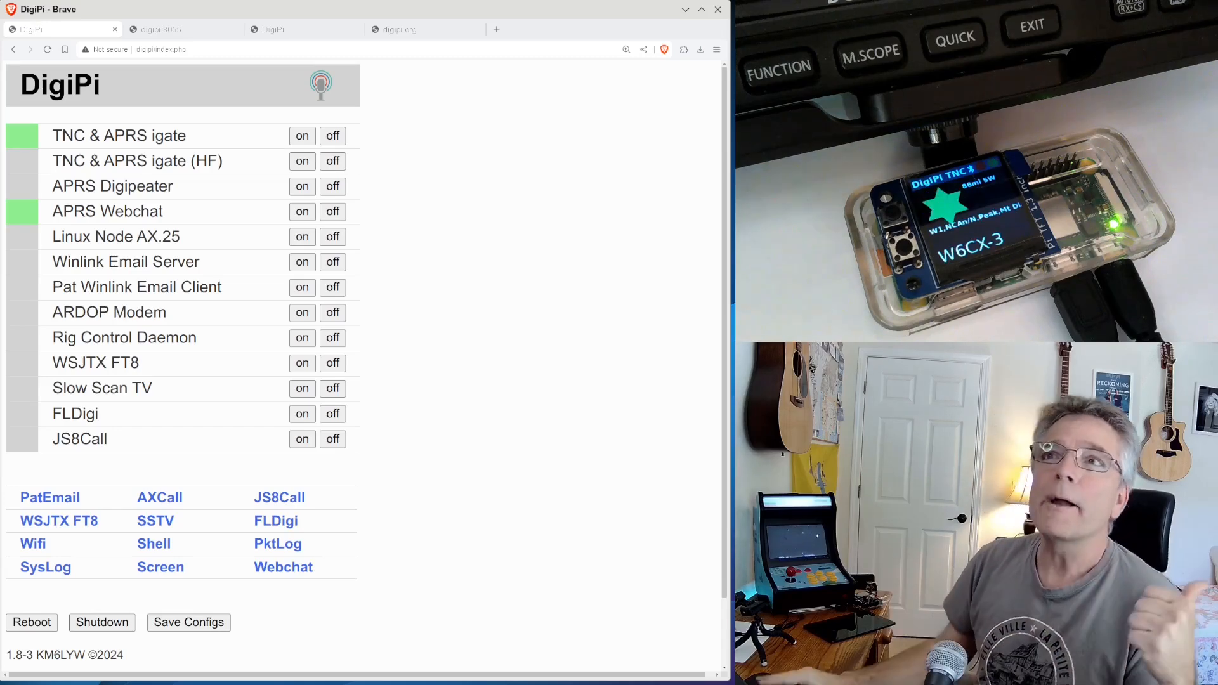
- Show the digipi.org DigiPi v1.8 project page offering the Version 1.8-3 download
left_click(399, 30)
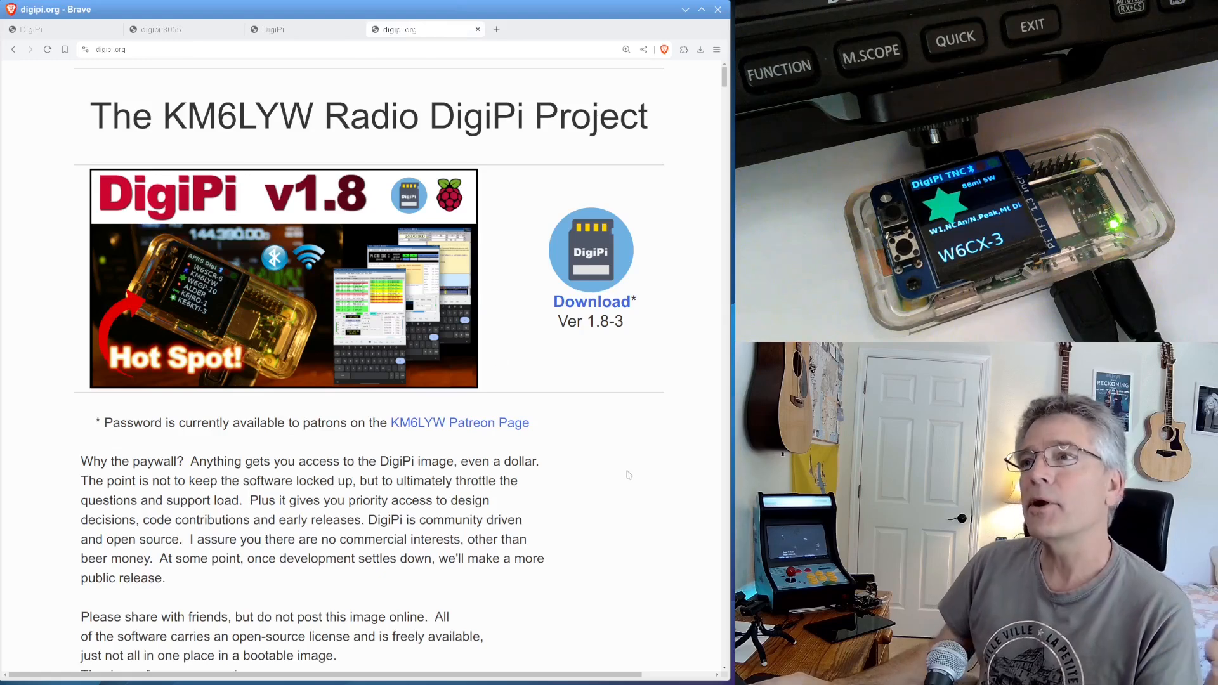